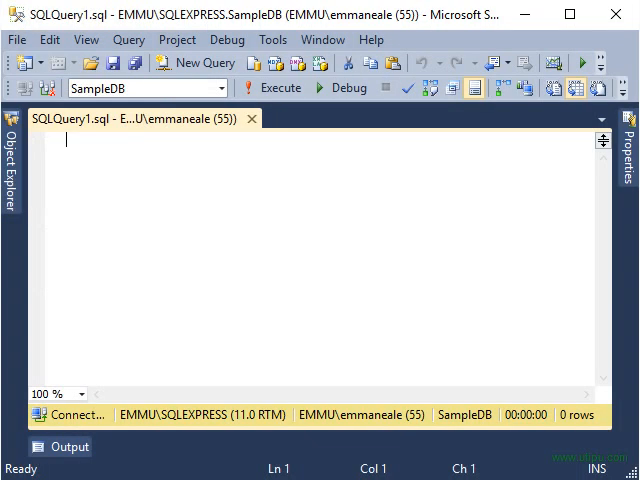
{"action": "mouse_move", "coordinate": [190, 316]}
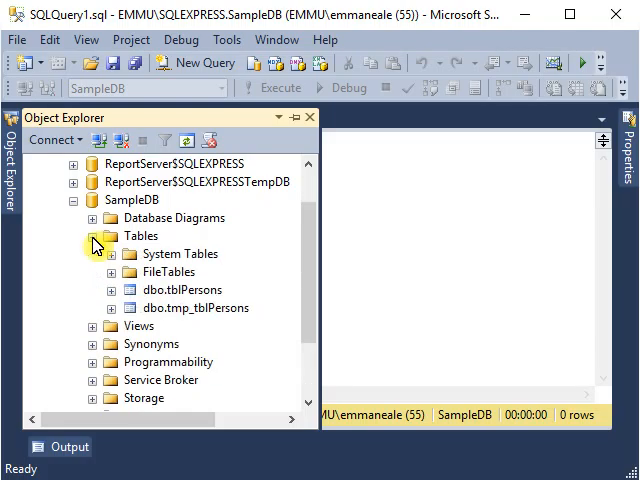
Bring up the Stored Procedures actions under SampleDB > Programmability in Object Explorer.
{"action": "scroll", "scroll_direction": "down", "scroll_amount": 3}
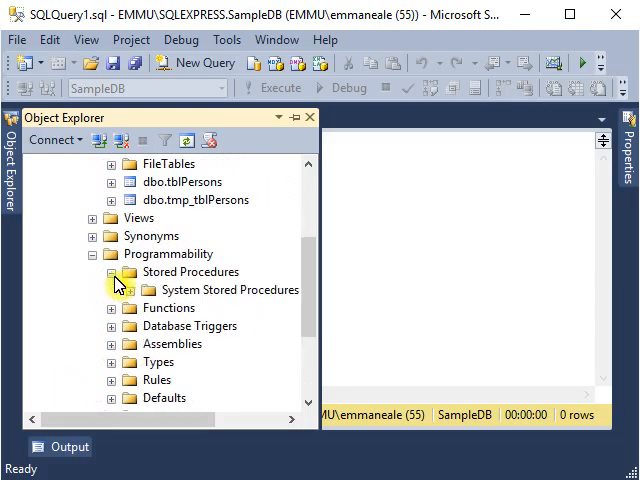
{"action": "mouse_move", "coordinate": [168, 282]}
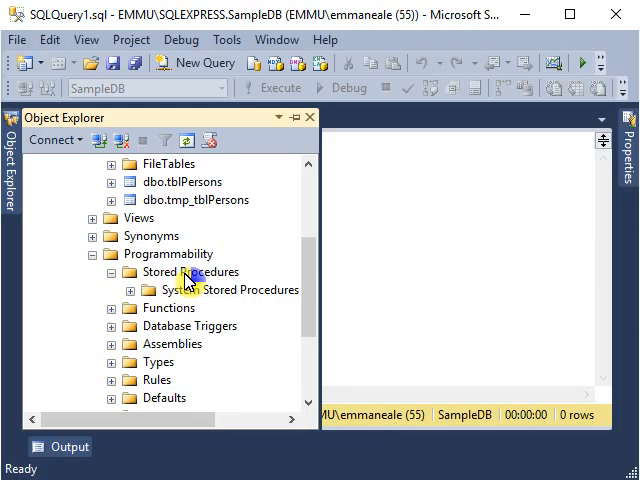
{"action": "right_click", "coordinate": [190, 272]}
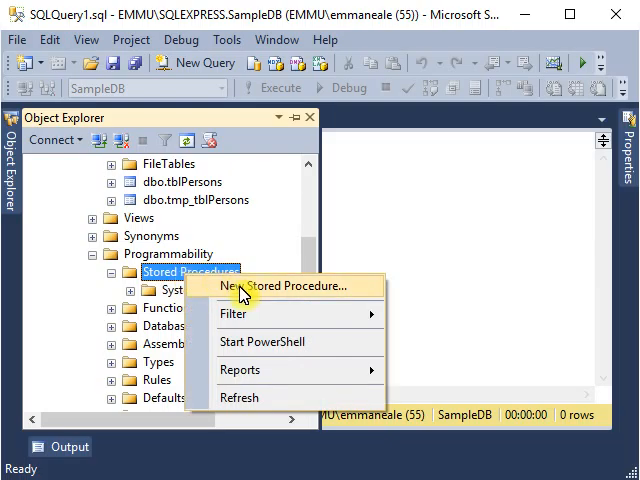
Start a new stored procedure script and name the procedure PullData.
{"action": "left_click", "coordinate": [290, 286]}
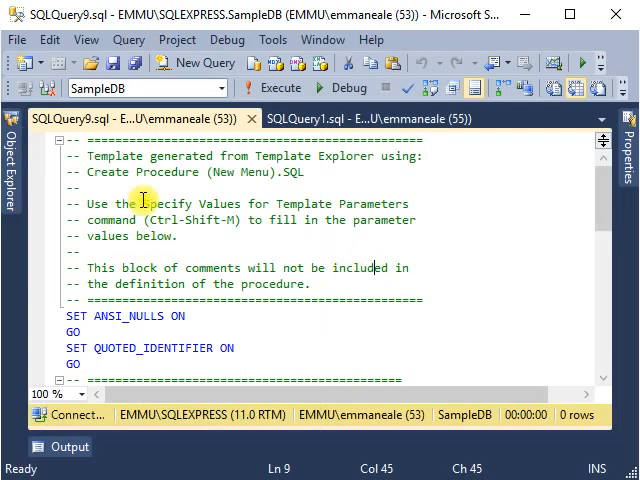
{"action": "mouse_move", "coordinate": [280, 320]}
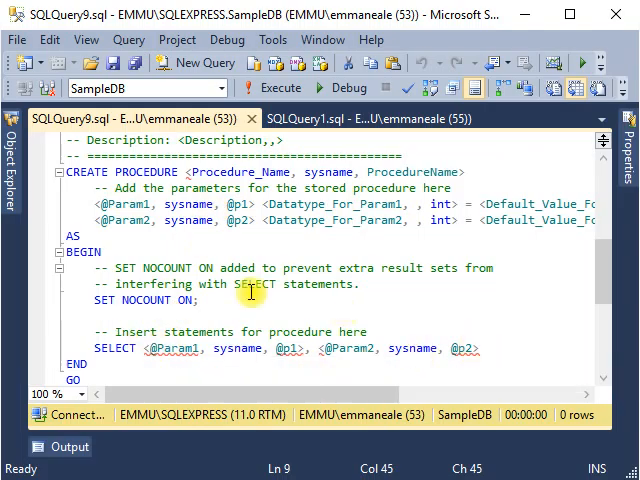
{"action": "scroll", "scroll_direction": "up", "scroll_amount": 3}
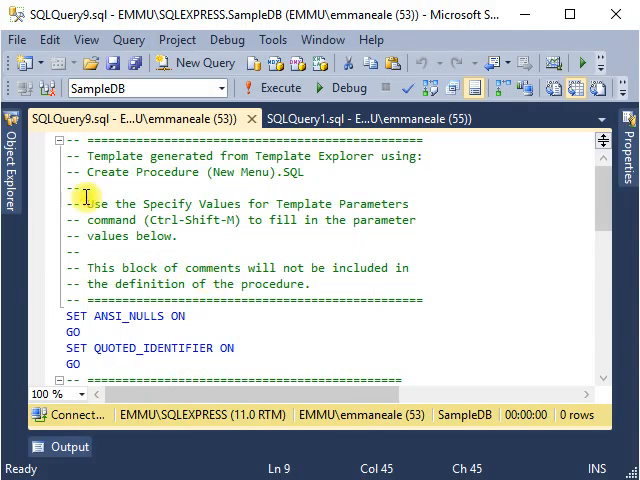
{"action": "scroll", "scroll_direction": "down", "scroll_amount": 3}
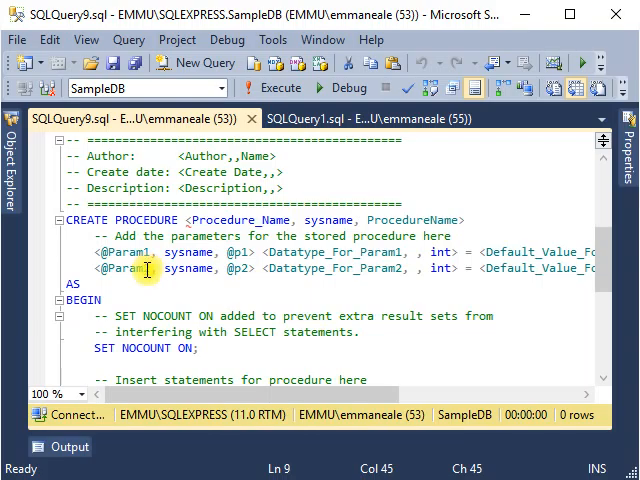
{"action": "mouse_move", "coordinate": [148, 270]}
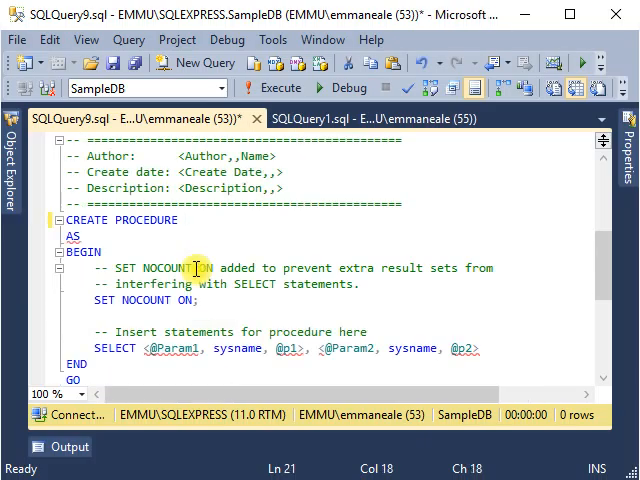
{"action": "type", "text": "Pull"}
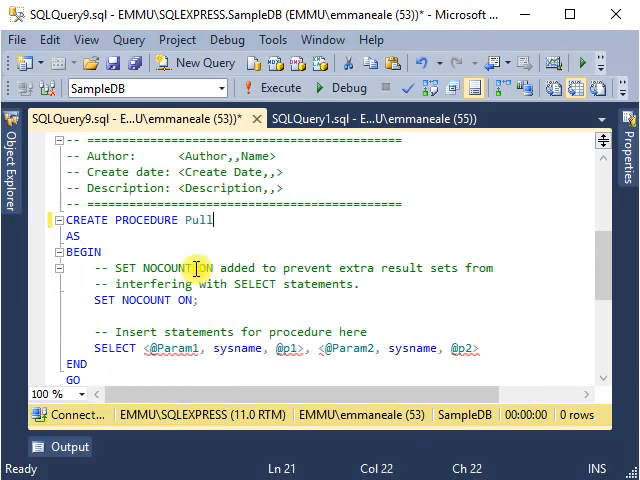
{"action": "type", "text": "Data"}
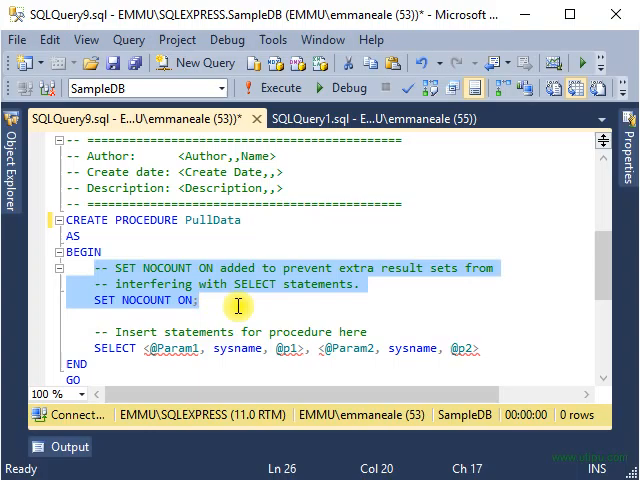
Strip the template parameters and NOCOUNT lines so the body is SELECT * from tblPersons.
{"action": "key", "text": "Delete"}
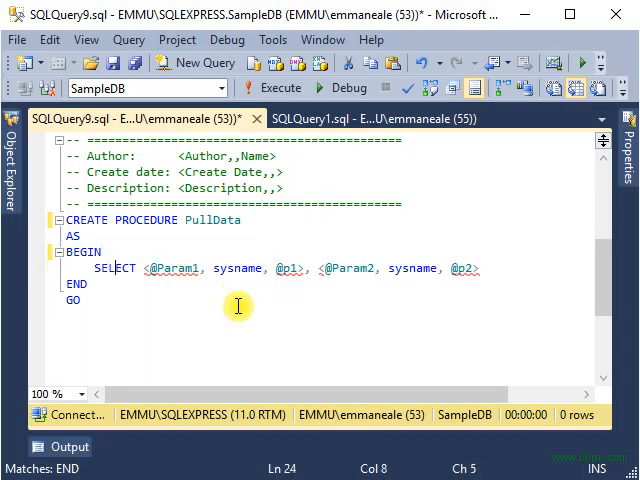
{"action": "key", "text": "Delete"}
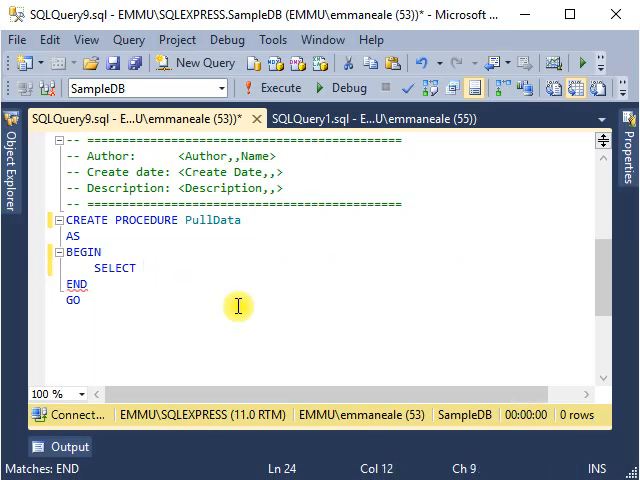
{"action": "type", "text": "*"}
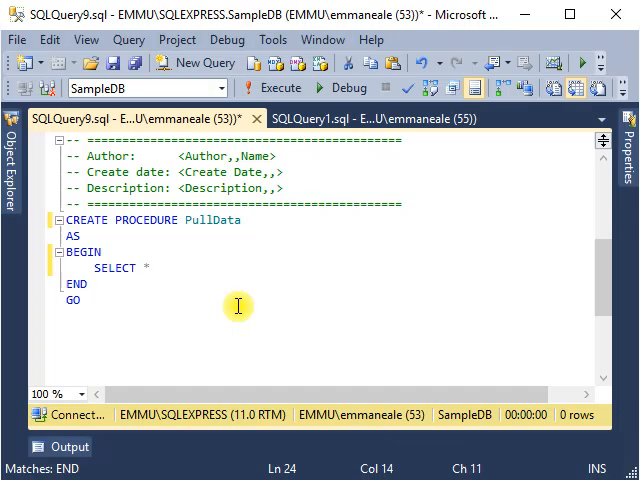
{"action": "type", "text": "from"}
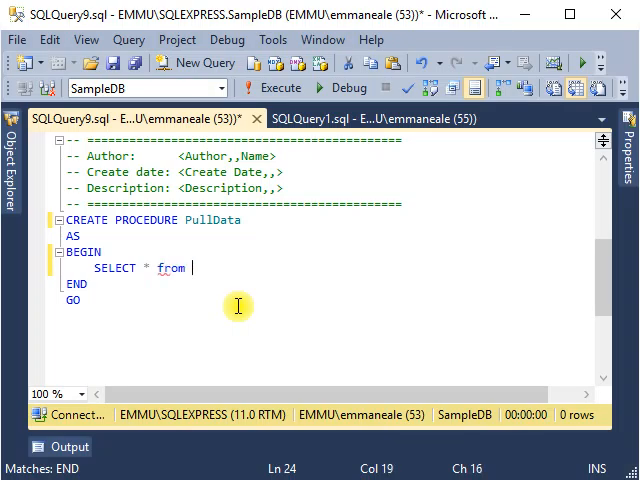
{"action": "type", "text": "tblPersons"}
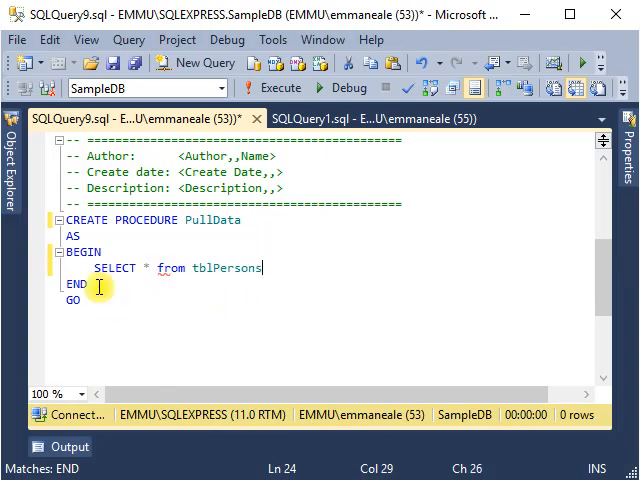
Run the SELECT statement alone to see the rows in tblPersons.
{"action": "triple_click", "coordinate": [178, 268]}
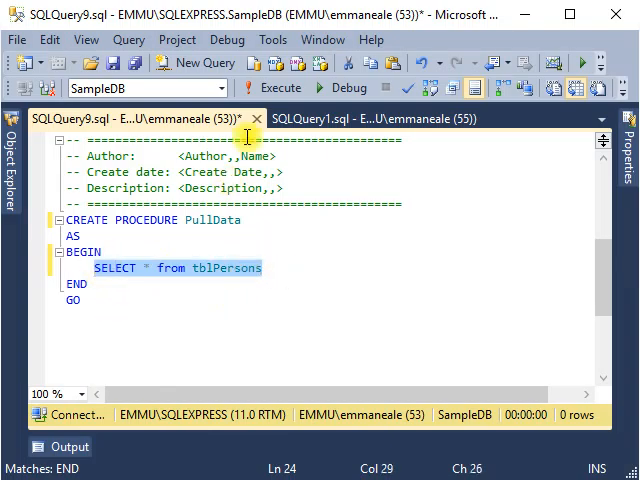
{"action": "left_click", "coordinate": [280, 88]}
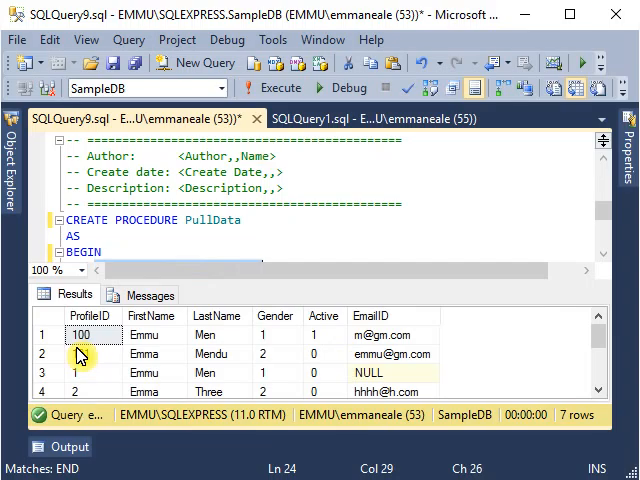
{"action": "left_click", "coordinate": [80, 352]}
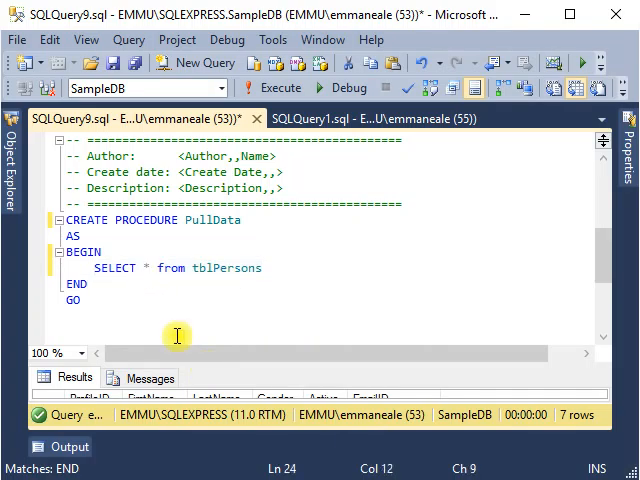
Change the query to select avg(ProfileID) and COUNT(*) from tblPersons.
{"action": "type", "text": "avg"}
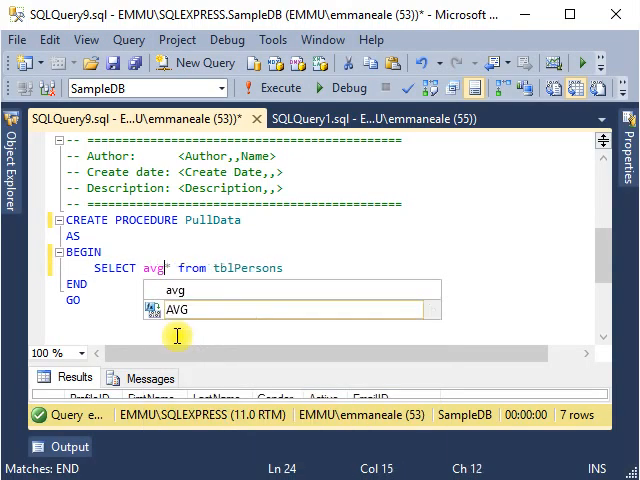
{"action": "key", "text": "Escape"}
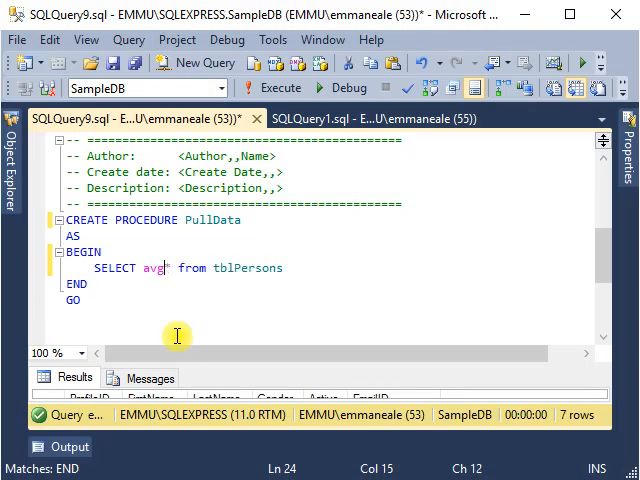
{"action": "type", "text": "()"}
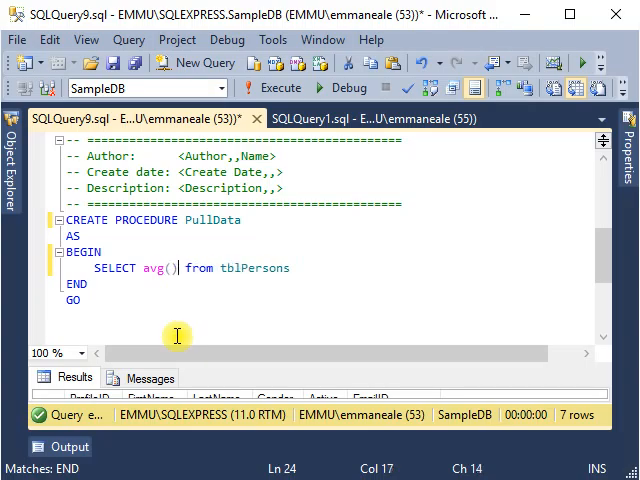
{"action": "type", "text": "pr"}
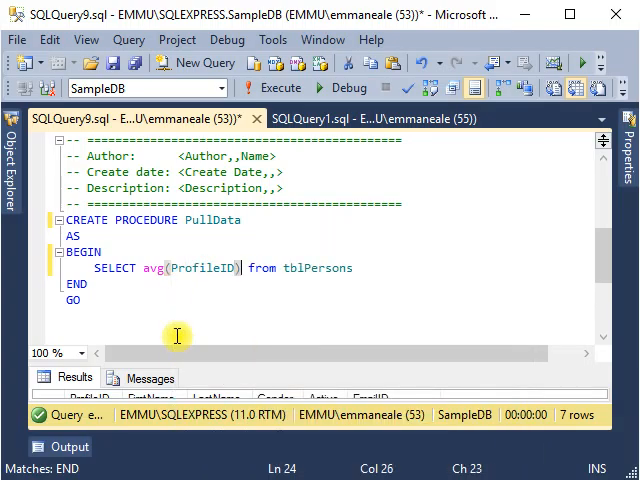
{"action": "type", "text": ","}
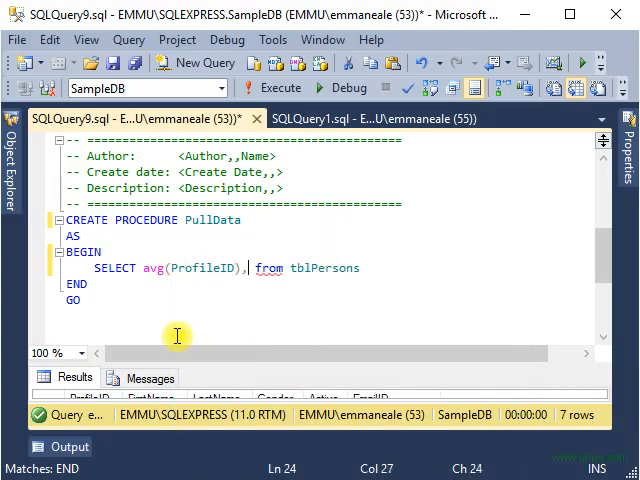
{"action": "type", "text": "coun"}
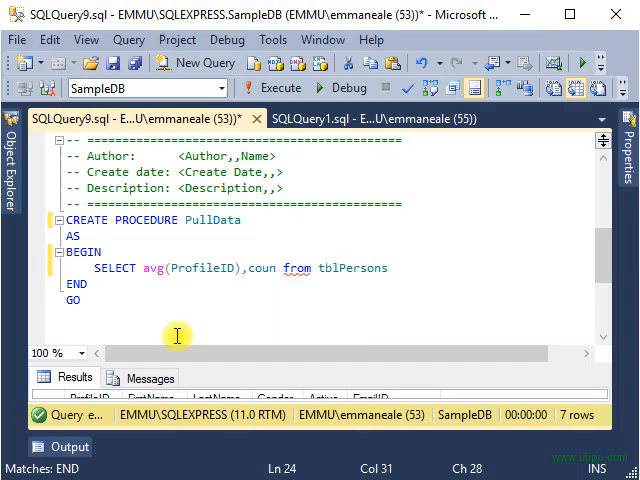
{"action": "type", "text": "COUNT()"}
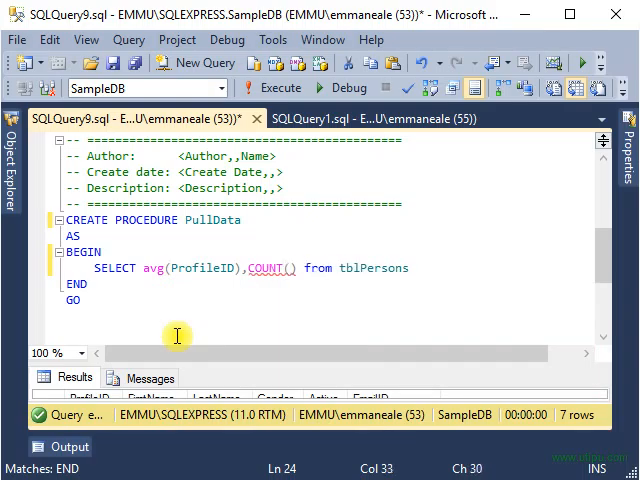
{"action": "type", "text": "p"}
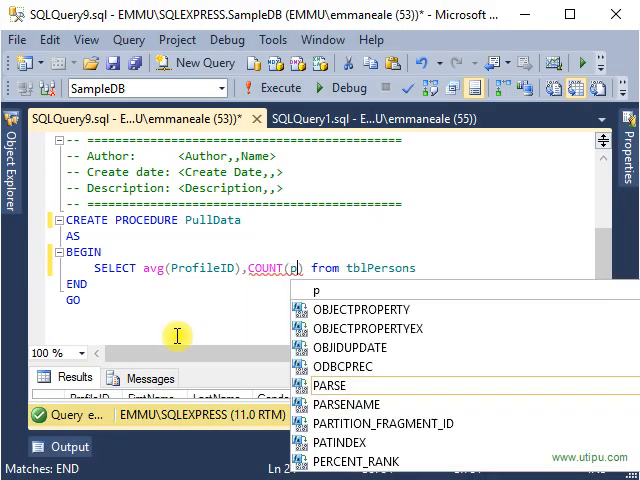
{"action": "type", "text": "ro"}
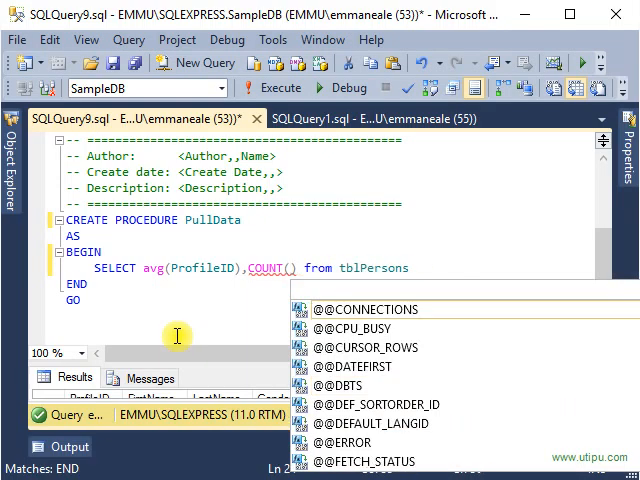
{"action": "type", "text": "*"}
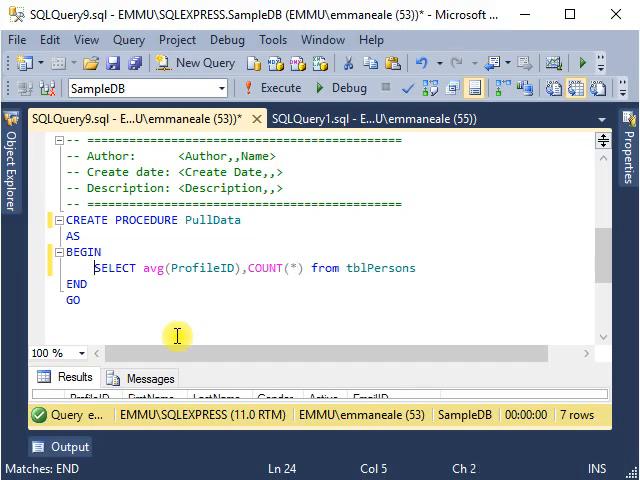
Run the aggregate SELECT line to check its unnamed average and count results.
{"action": "left_click_drag", "start_coordinate": [94, 268], "coordinate": [416, 268]}
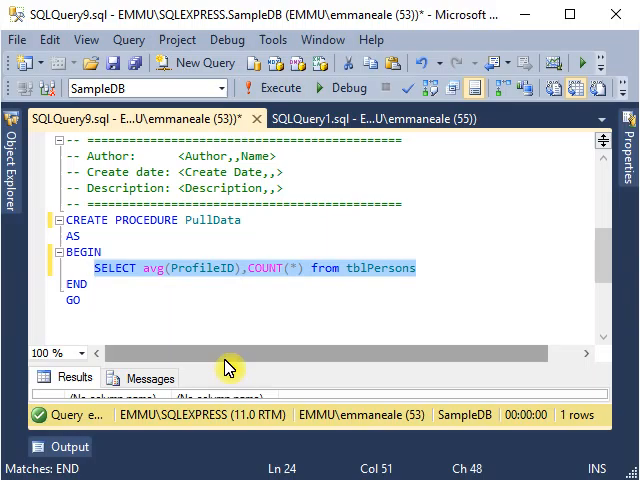
{"action": "left_click", "coordinate": [282, 88]}
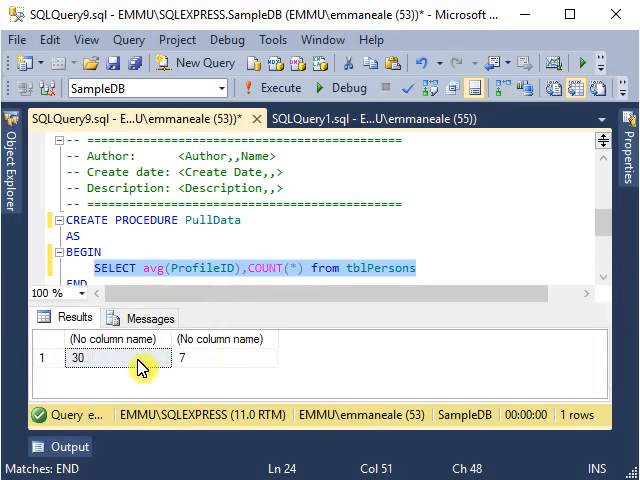
{"action": "left_click", "coordinate": [130, 358]}
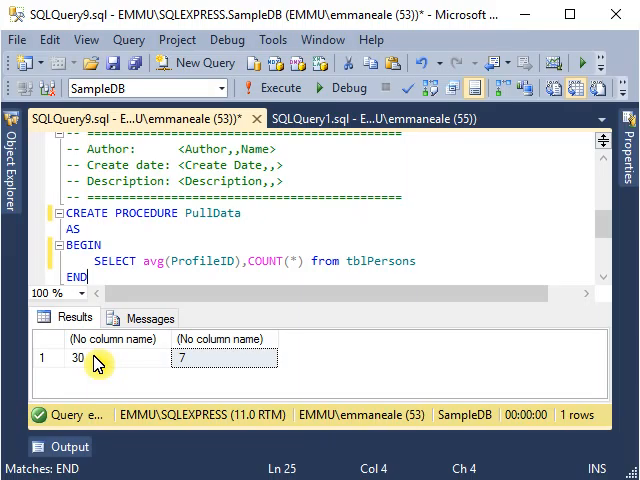
Alias avg(ProfileID) as avg and COUNT(*) as cnt in the SELECT.
{"action": "double_click", "coordinate": [196, 260]}
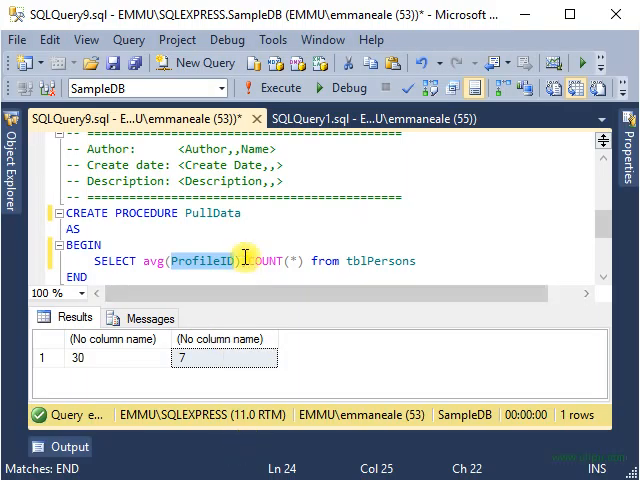
{"action": "type", "text": "as,"}
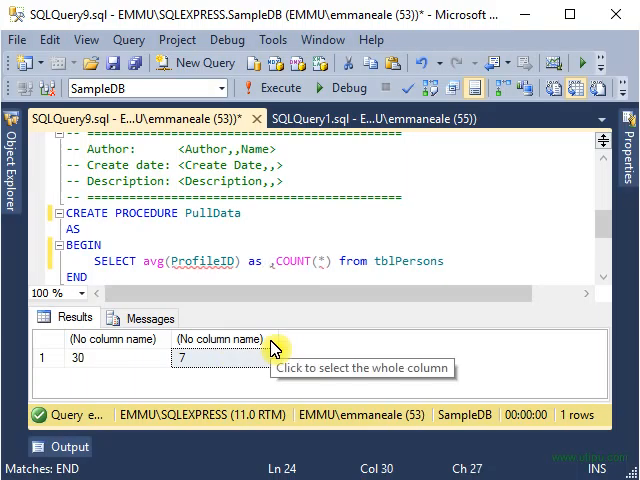
{"action": "type", "text": "avg"}
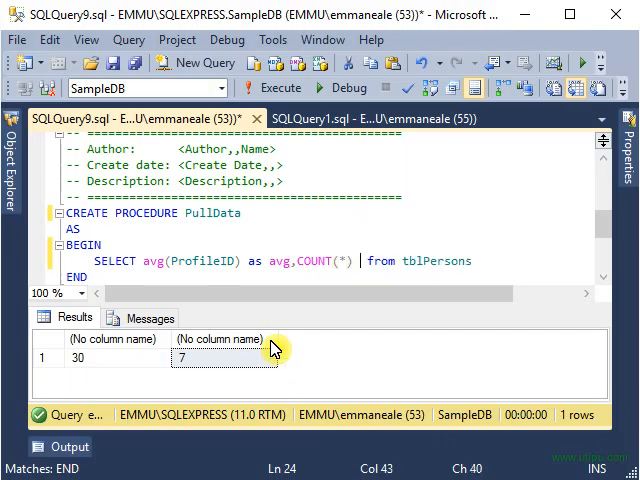
{"action": "type", "text": "as cnt"}
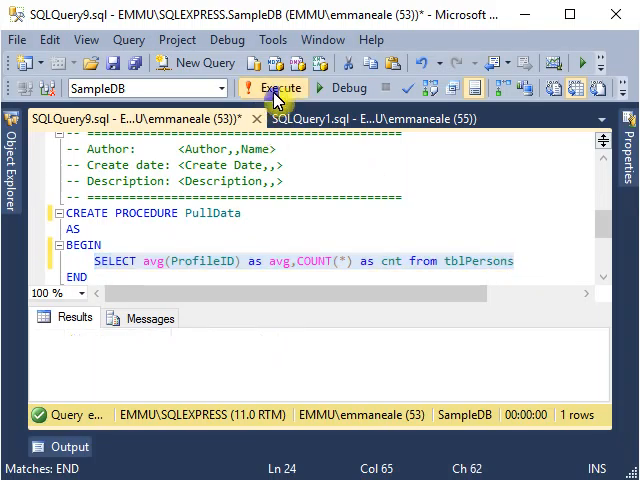
Run the aliased query, then execute the script to create PullData in SampleDB.
{"action": "left_click", "coordinate": [272, 88]}
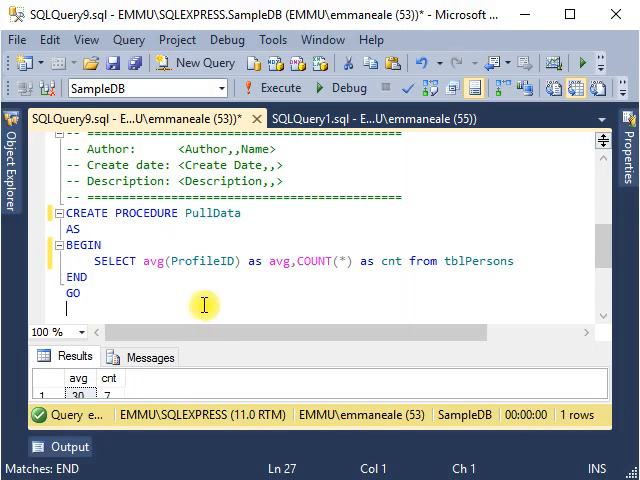
{"action": "mouse_move", "coordinate": [268, 88]}
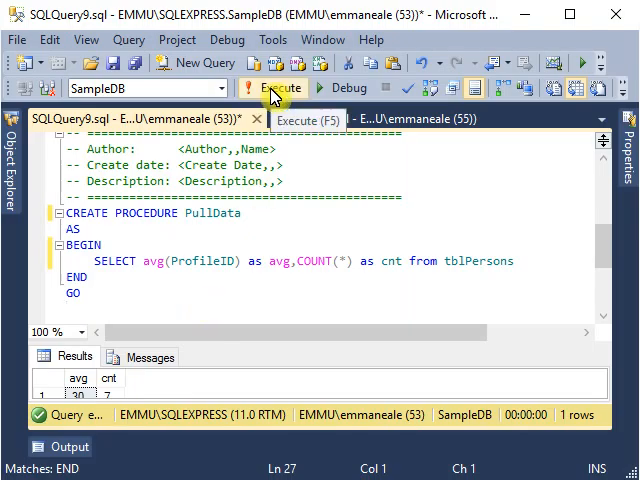
{"action": "left_click", "coordinate": [282, 88]}
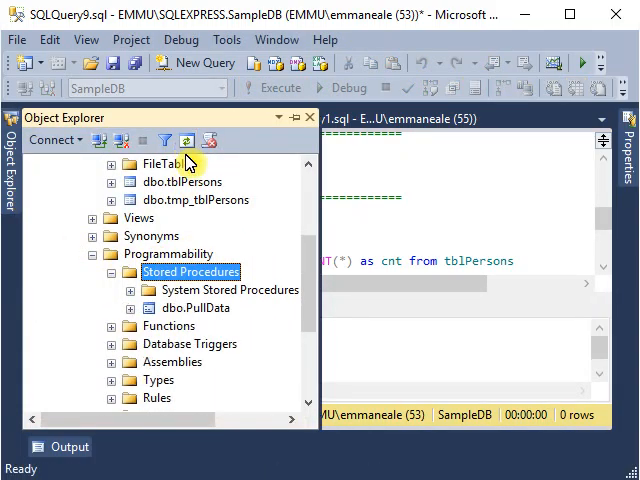
Open dbo.PullData from Object Explorer with Modify to edit its stored definition.
{"action": "right_click", "coordinate": [188, 308]}
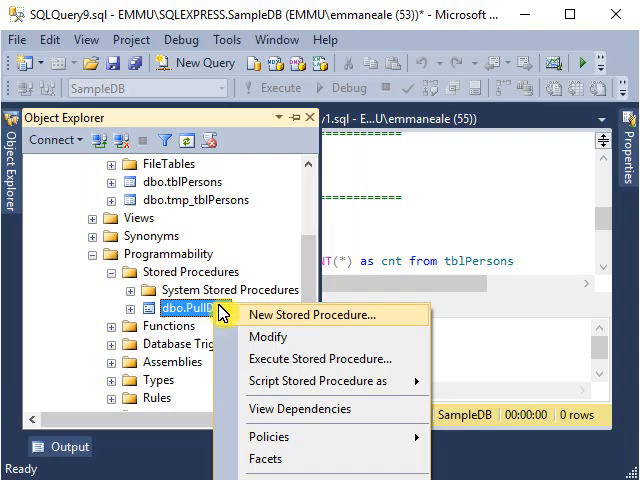
{"action": "mouse_move", "coordinate": [268, 336]}
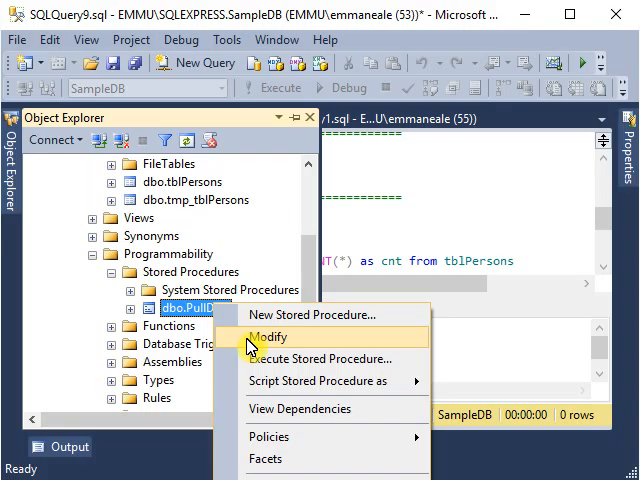
{"action": "left_click", "coordinate": [272, 336]}
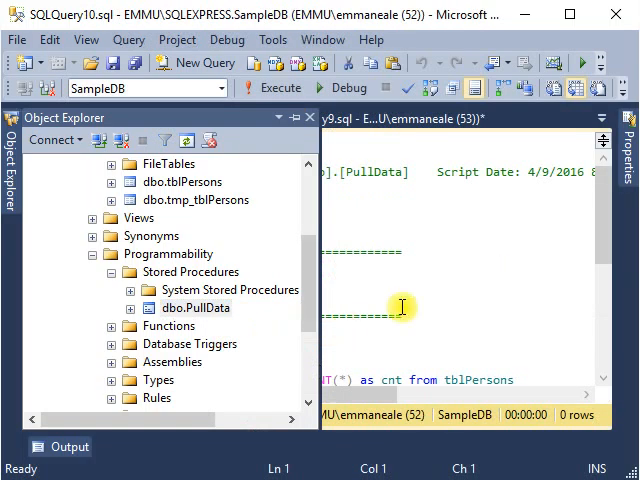
Focus the ALTER PROCEDURE [dbo].[PullData] script showing its avg and cnt query over tblPersons.
{"action": "left_click", "coordinate": [130, 116]}
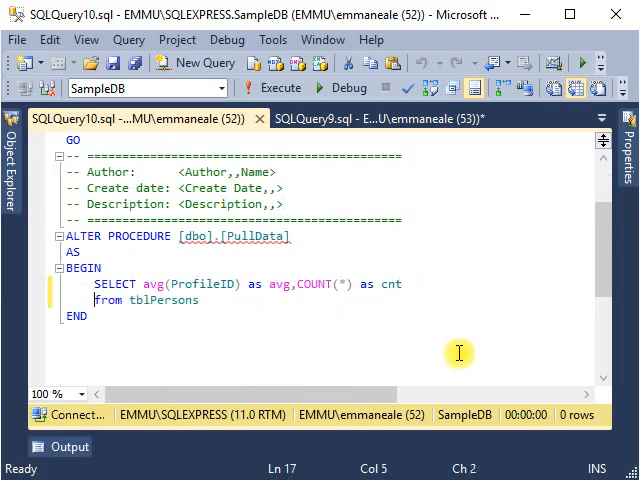
{"action": "left_click", "coordinate": [276, 88]}
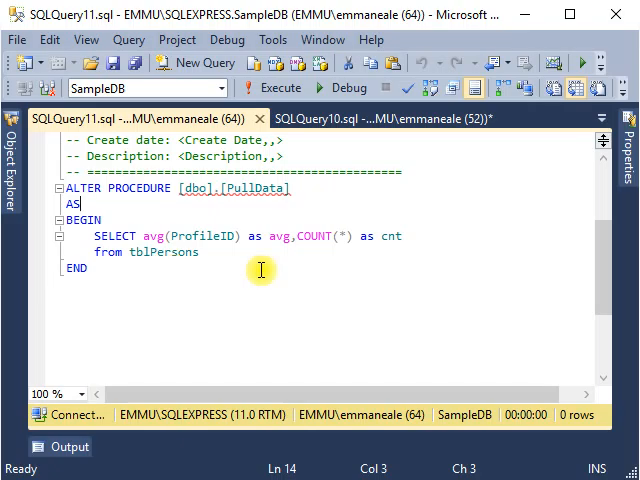
{"action": "mouse_move", "coordinate": [200, 288]}
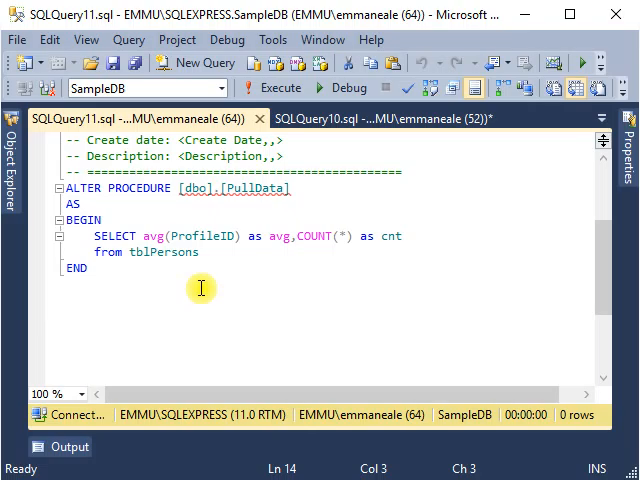
{"action": "mouse_move", "coordinate": [216, 316]}
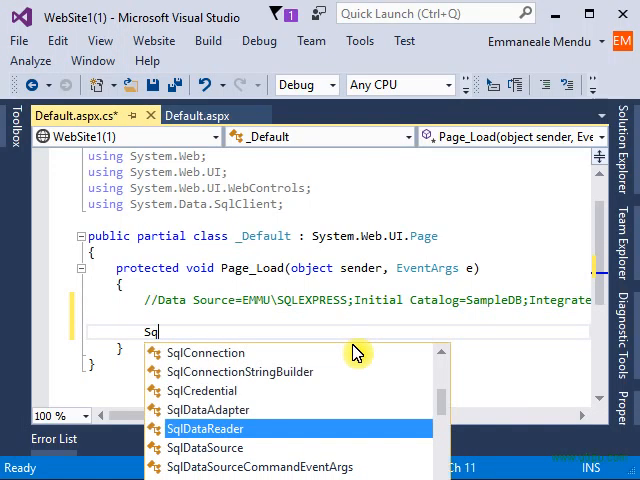
Declare SqlConnection con = new SqlConnection() for SampleDB in Page_Load.
{"action": "type", "text": "l"}
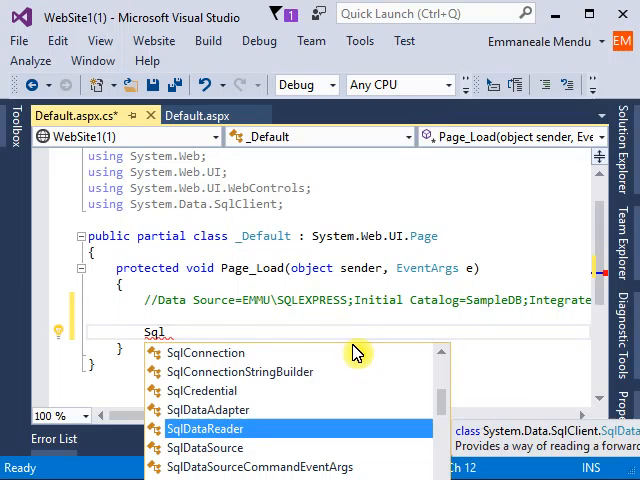
{"action": "type", "text": "conn"}
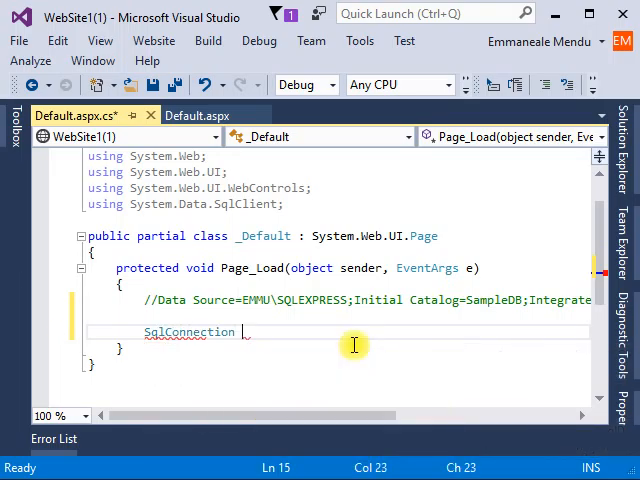
{"action": "type", "text": "con = new"}
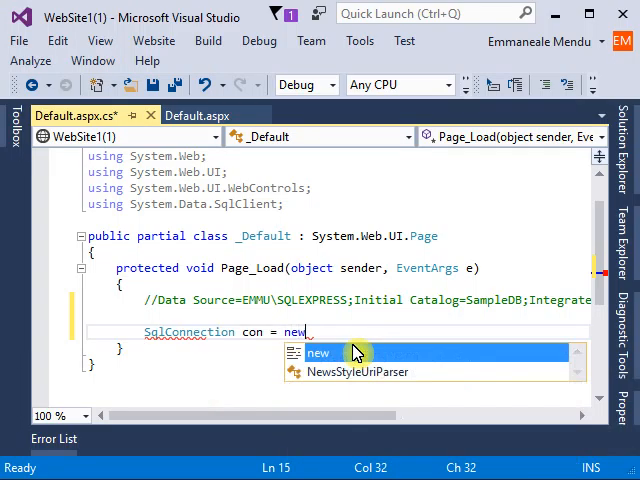
{"action": "type", "text": "SqlConnection()"}
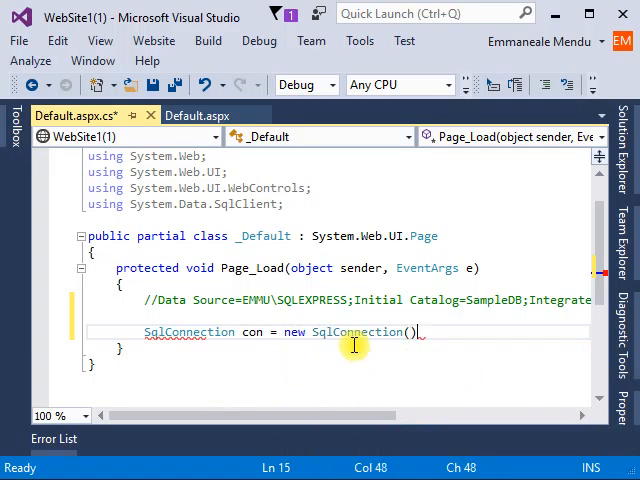
{"action": "type", "text": ";"}
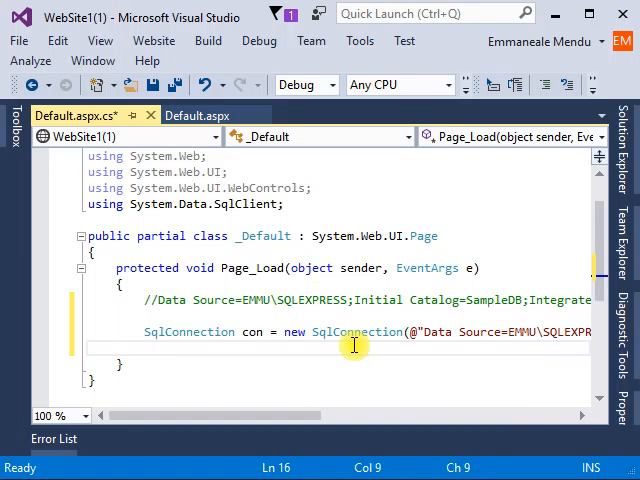
Create SqlCommand cmd = new SqlCommand("PullData", con).
{"action": "type", "text": "sql"}
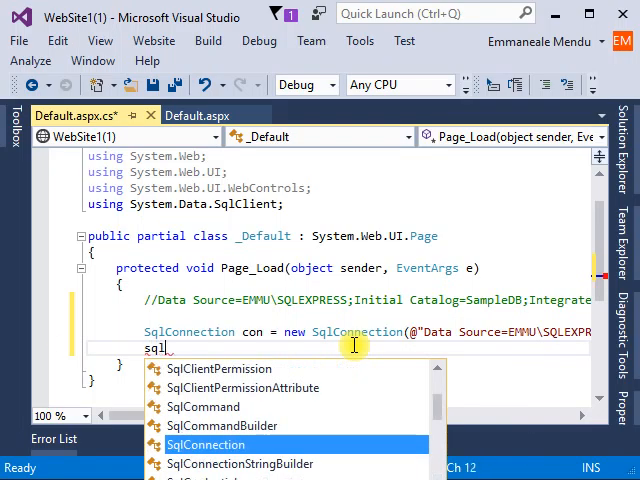
{"action": "key", "text": "down"}
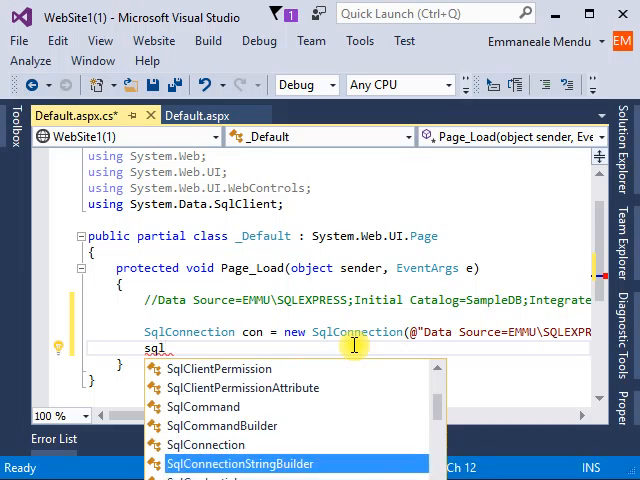
{"action": "type", "text": "SqlCommand c"}
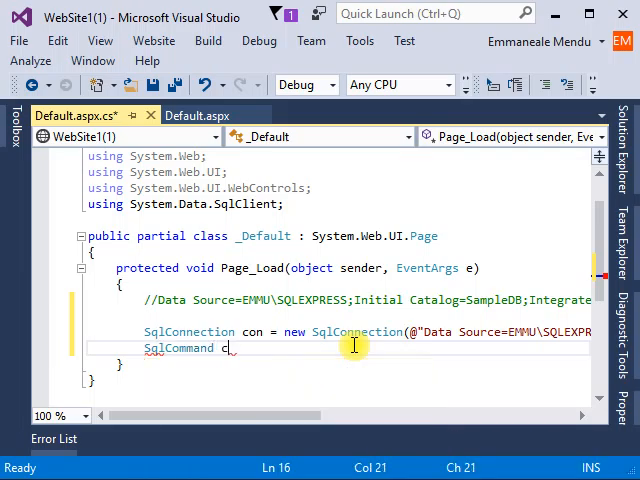
{"action": "type", "text": "md = new SqlCommand(\""}
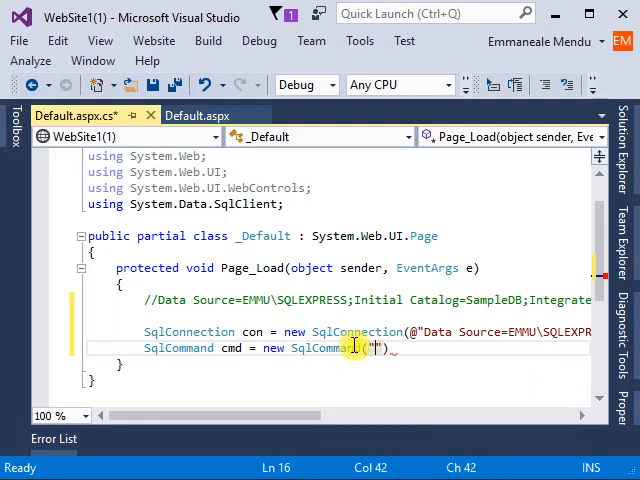
{"action": "type", "text": "Pul"}
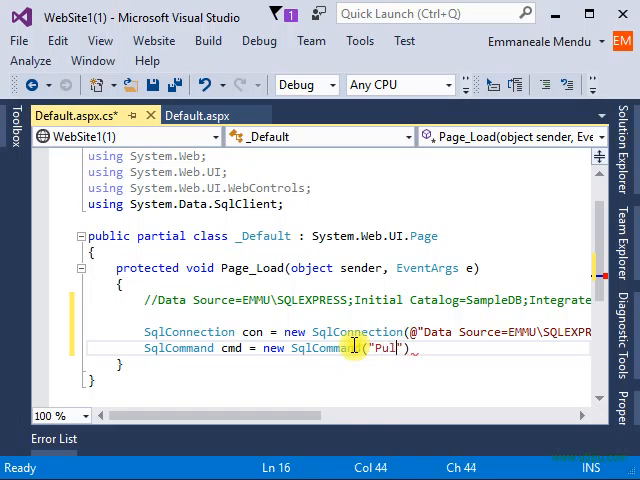
{"action": "type", "text": "Da"}
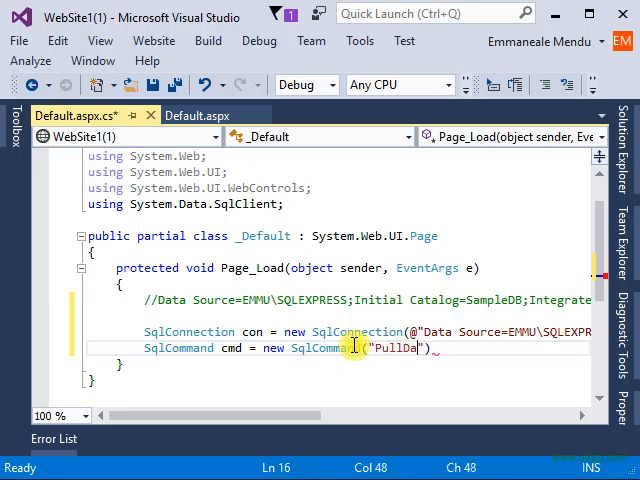
{"action": "type", "text": "ta"}
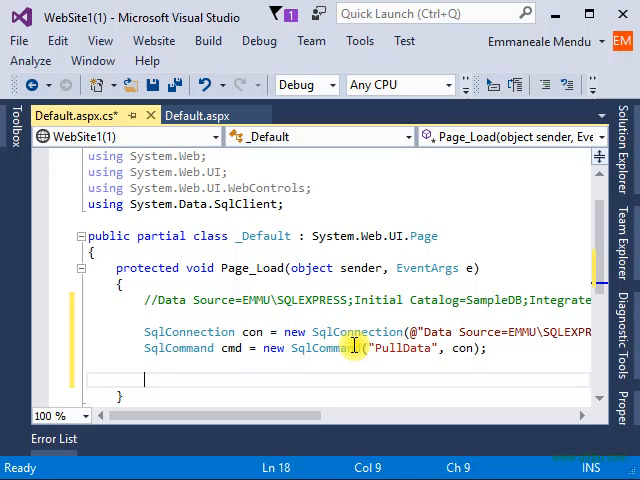
Set cmd.CommandType to StoredProcedure.
{"action": "scroll", "scroll_direction": "down", "scroll_amount": 3}
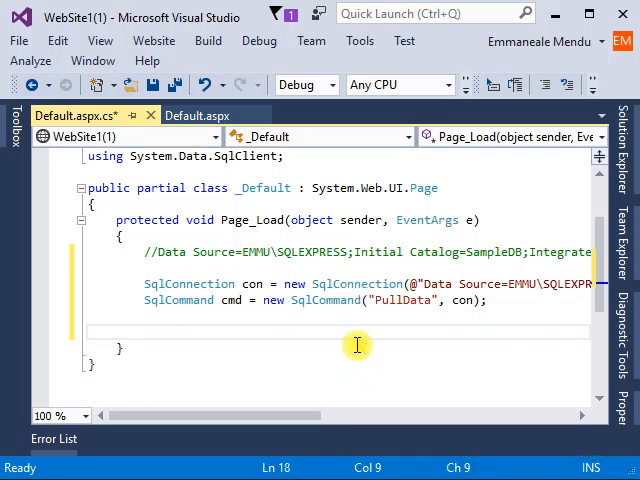
{"action": "type", "text": "cmd,"}
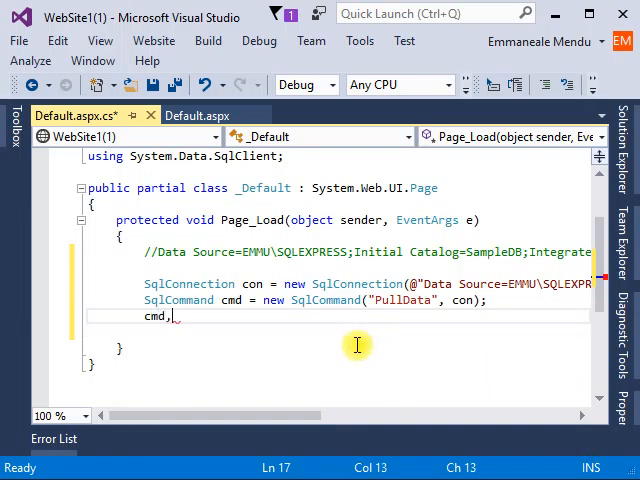
{"action": "type", "text": ".com"}
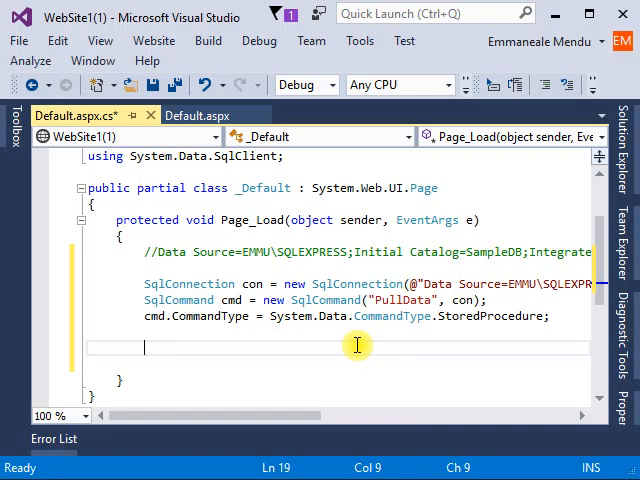
Open the connection and get SqlDataReader dr = cmd.ExecuteReader().
{"action": "type", "text": "Sq"}
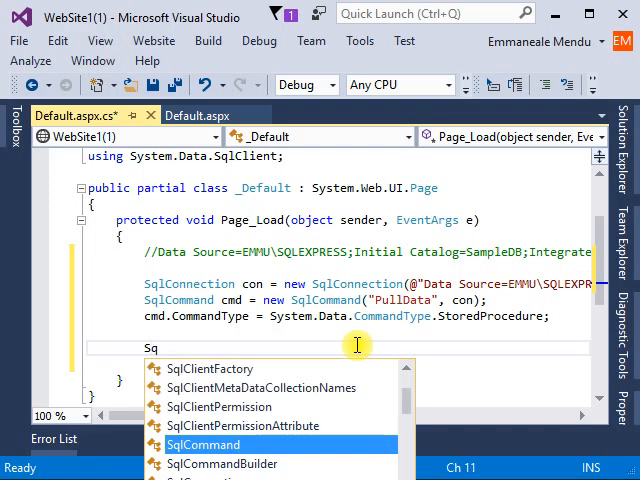
{"action": "type", "text": "ld"}
{"action": "type", "text": "con.Open("}
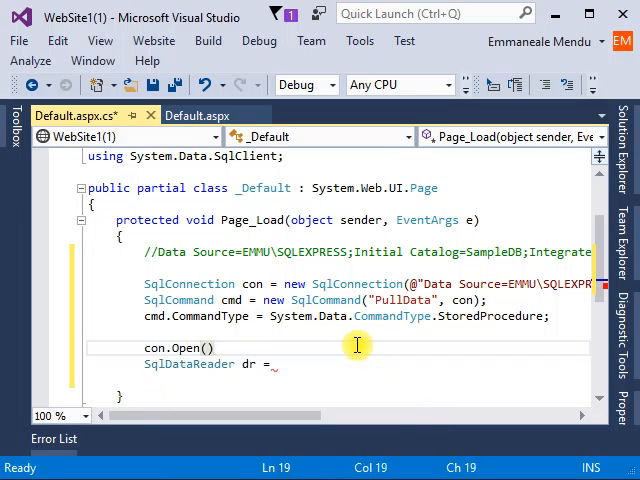
{"action": "type", "text": ";"}
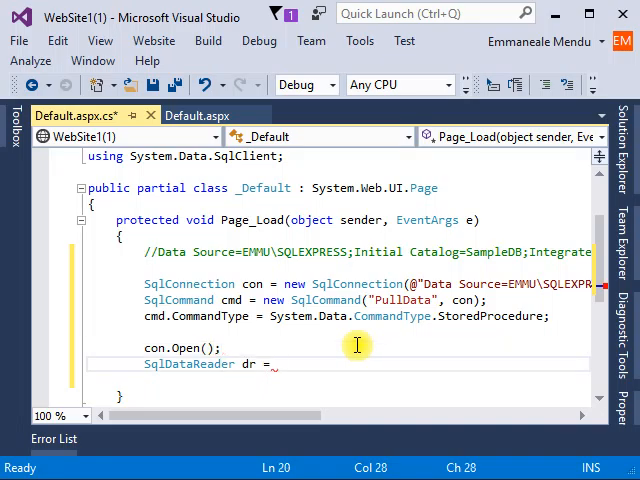
{"action": "type", "text": "cmd"}
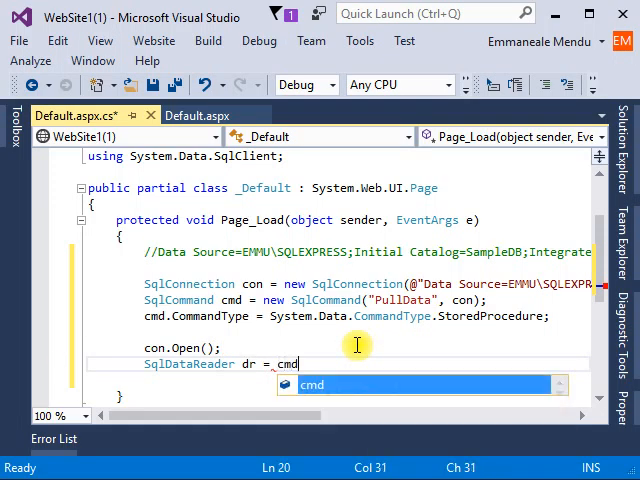
{"action": "type", "text": "."}
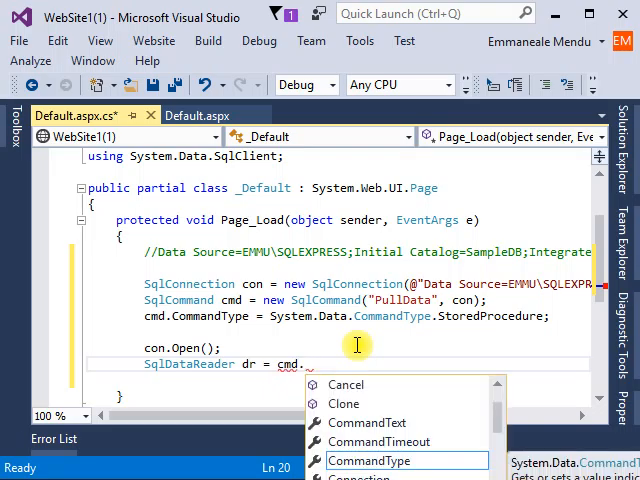
{"action": "type", "text": "ExecuteReader();"}
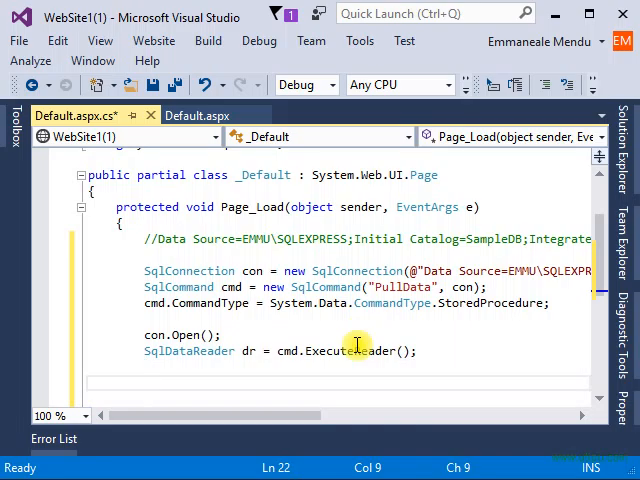
Read the first row with dr.Read().
{"action": "type", "text": "dr."}
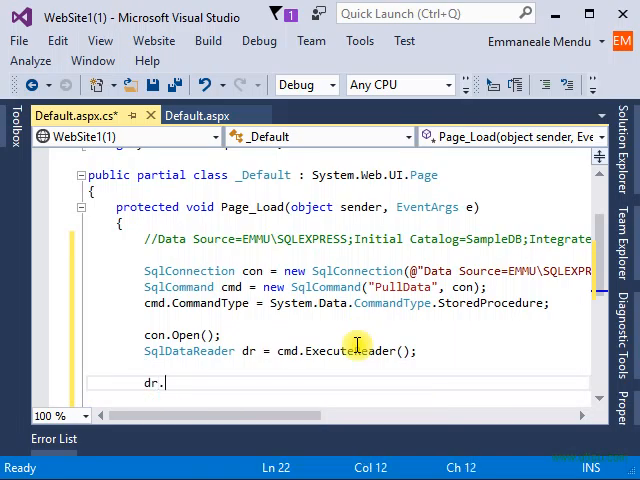
{"action": "type", "text": "Read"}
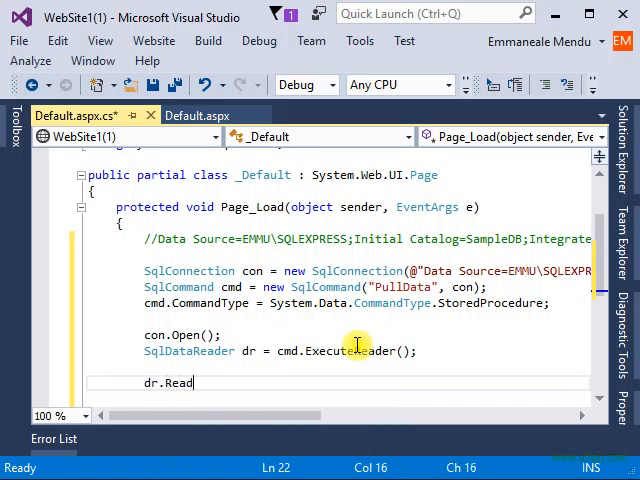
{"action": "type", "text": "();"}
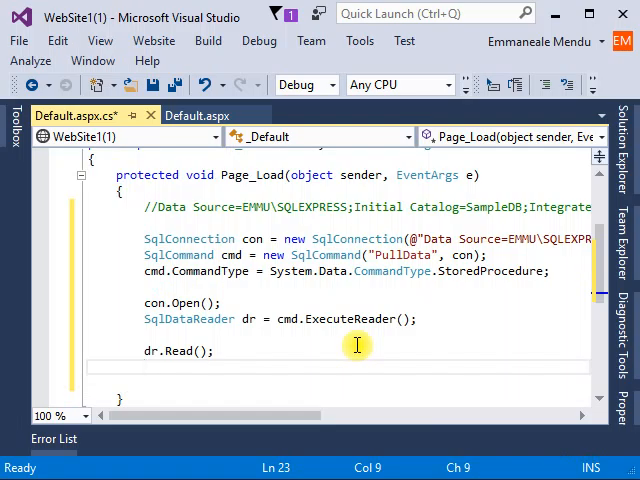
Set the label text to "Average: " + dr["avg"].
{"action": "type", "text": "i"}
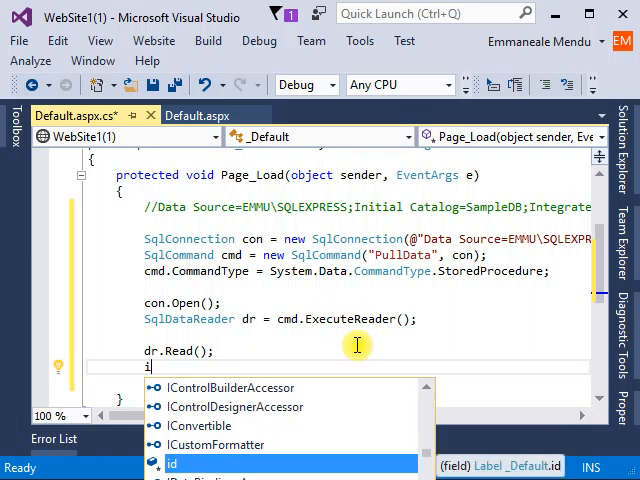
{"action": "type", "text": ".t"}
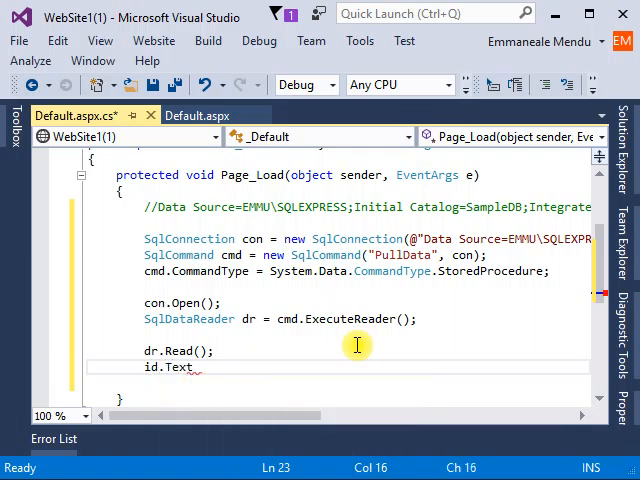
{"action": "type", "text": "="}
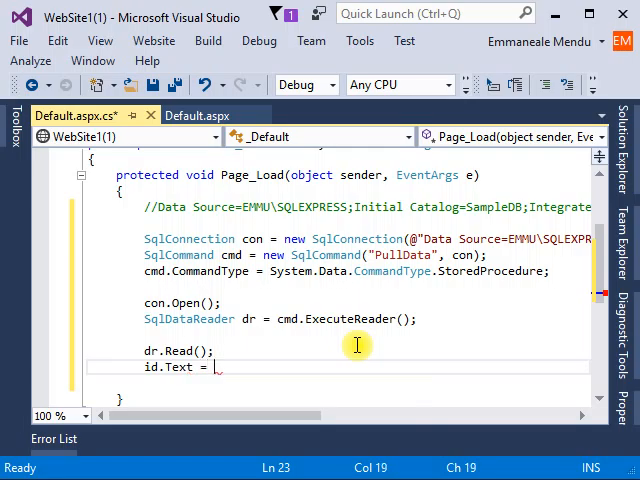
{"action": "type", "text": "\"\";"}
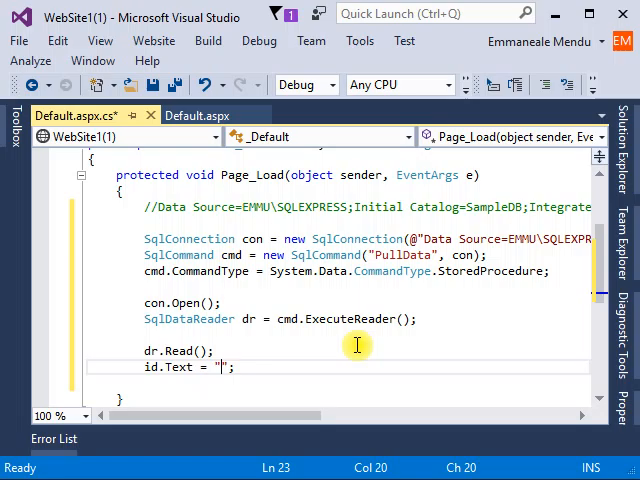
{"action": "type", "text": "Av"}
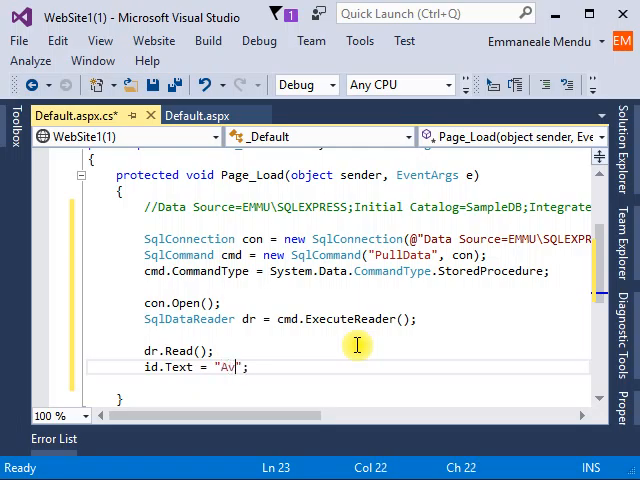
{"action": "type", "text": "erage"}
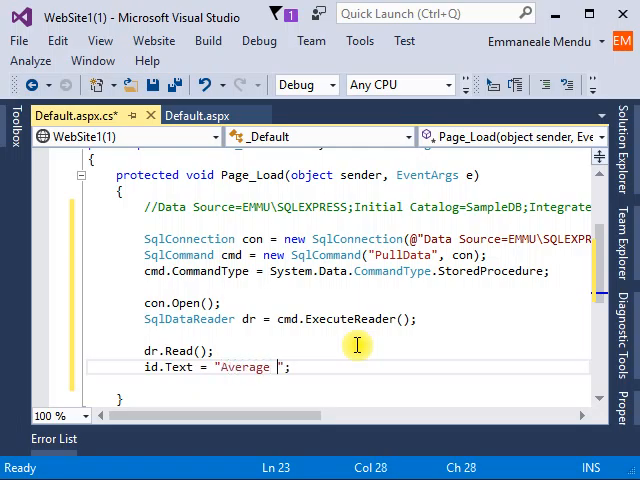
{"action": "key", "text": "Backspace"}
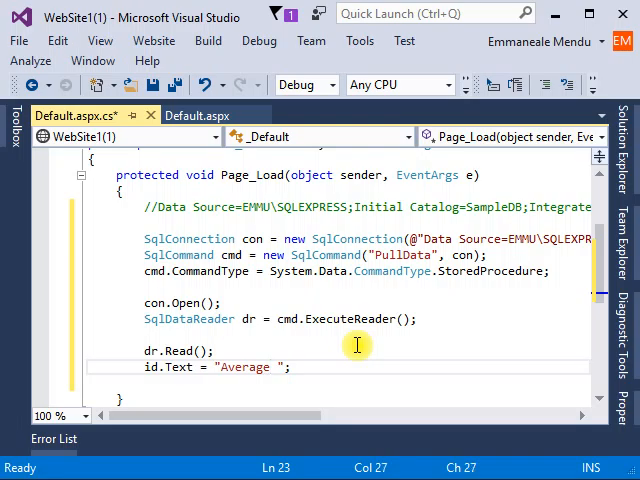
{"action": "type", "text": ":"}
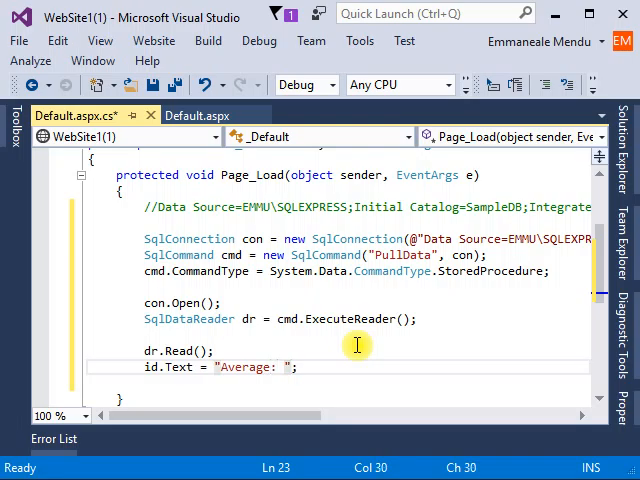
{"action": "type", "text": "+"}
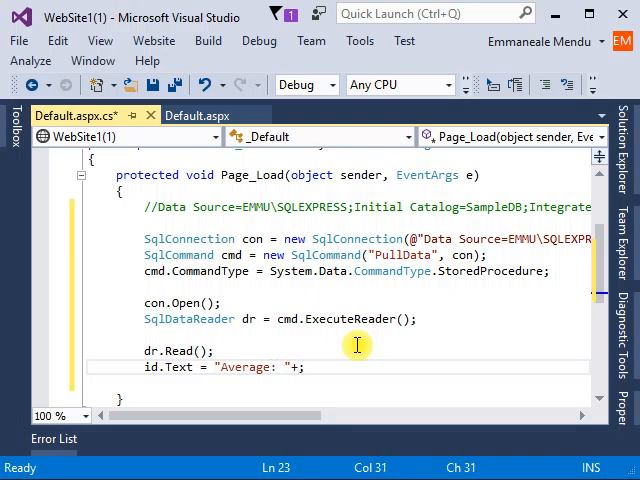
{"action": "type", "text": "dr[];"}
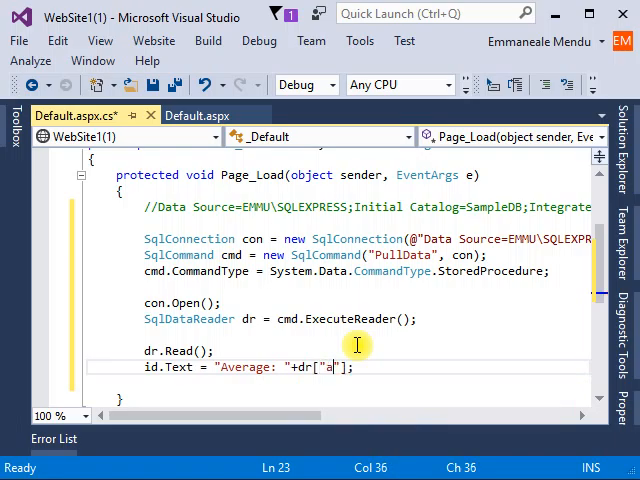
{"action": "type", "text": "vg"}
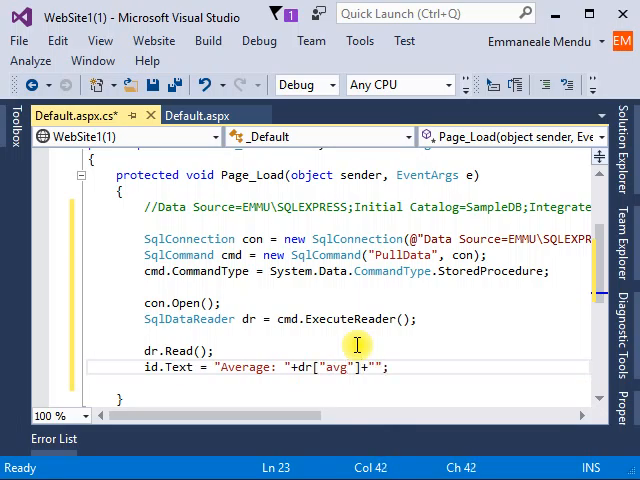
Append "<br/>Count: " + dr["cnt"] to the label text.
{"action": "type", "text": "<br/>"}
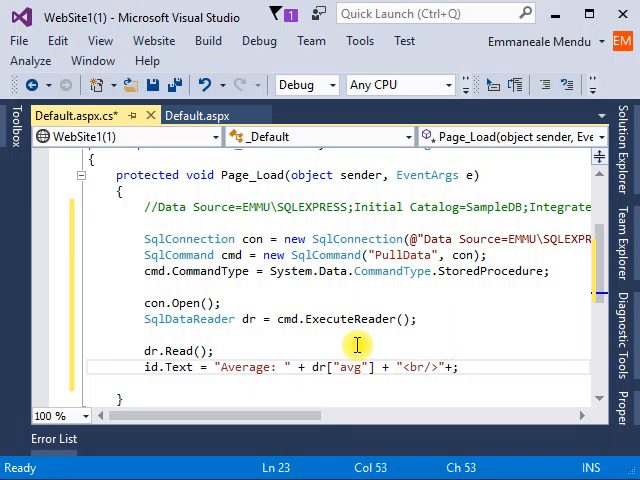
{"action": "type", "text": "\"\""}
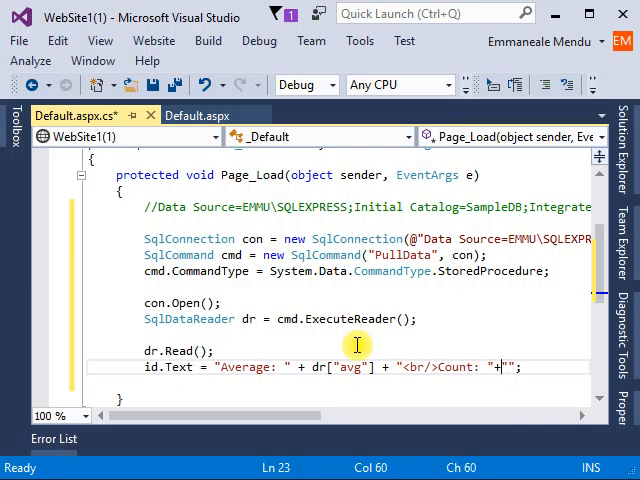
{"action": "type", "text": "ddr["}
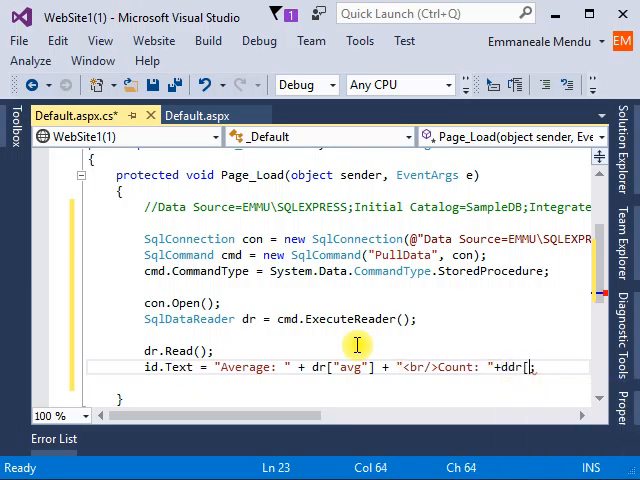
{"action": "type", "text": "\""}
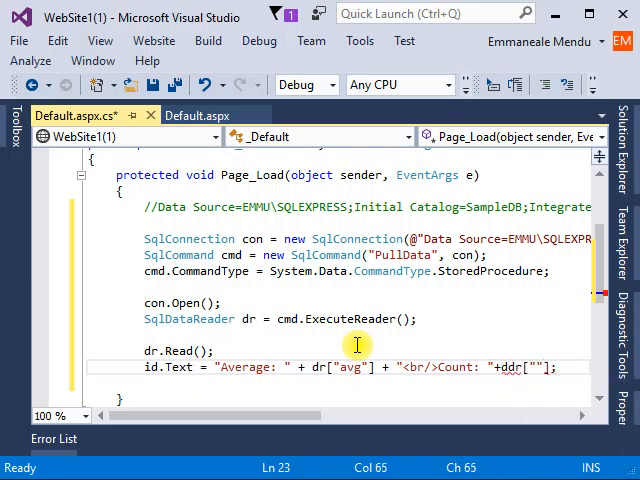
{"action": "type", "text": "cnt"}
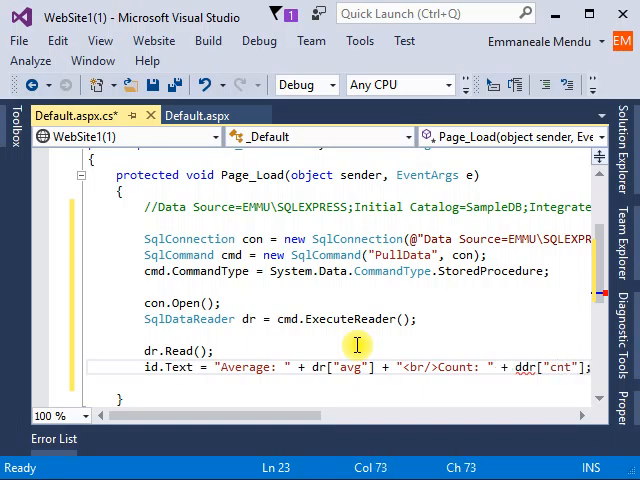
{"action": "left_click", "coordinate": [512, 368]}
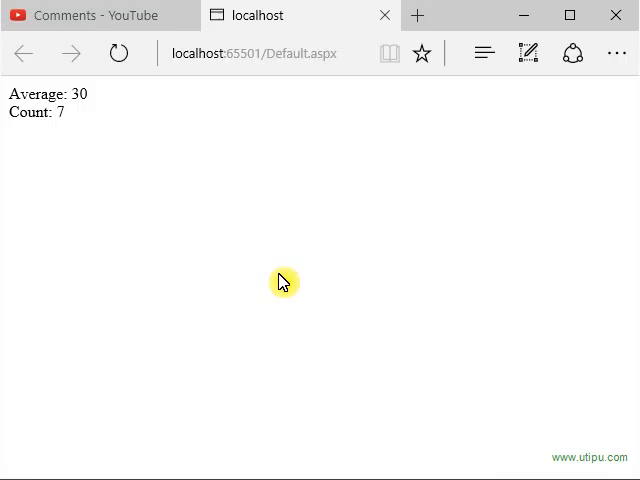
{"action": "mouse_move", "coordinate": [146, 210]}
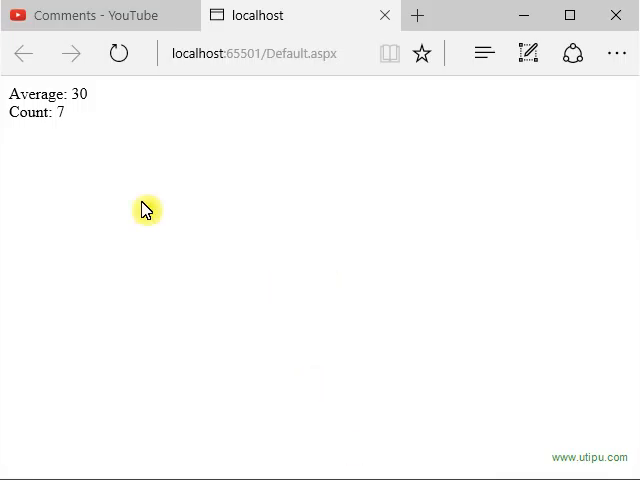
Return from the page showing Average: 30 and Count: 7 to the YouTube comments tab.
{"action": "left_click", "coordinate": [90, 16]}
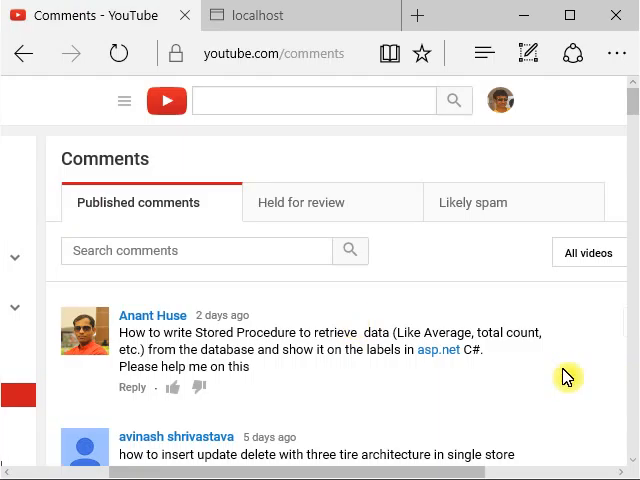
{"action": "mouse_move", "coordinate": [562, 392]}
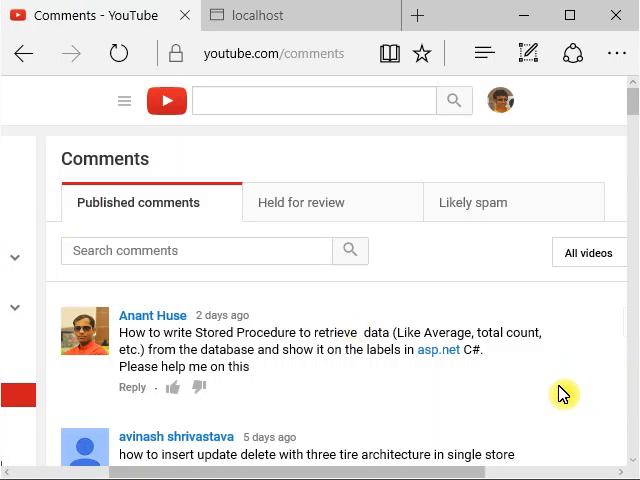